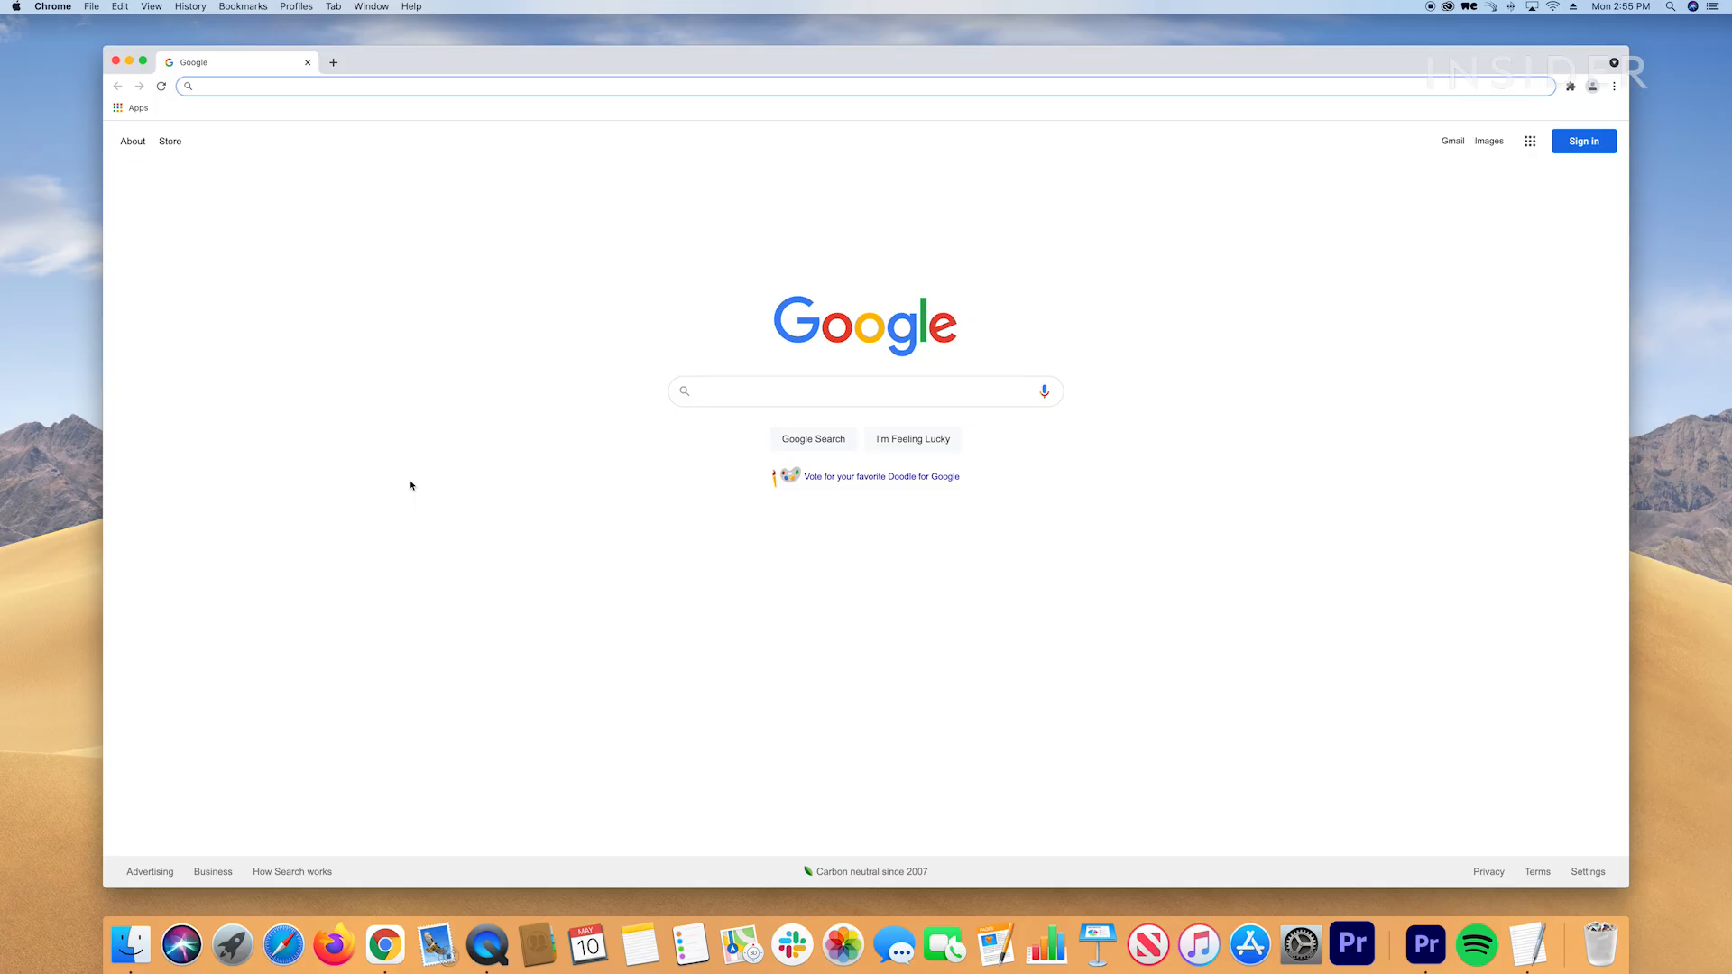
Navigate to venmo.com from the Chrome address bar.
{"action": "type", "text": "venmo.com"}
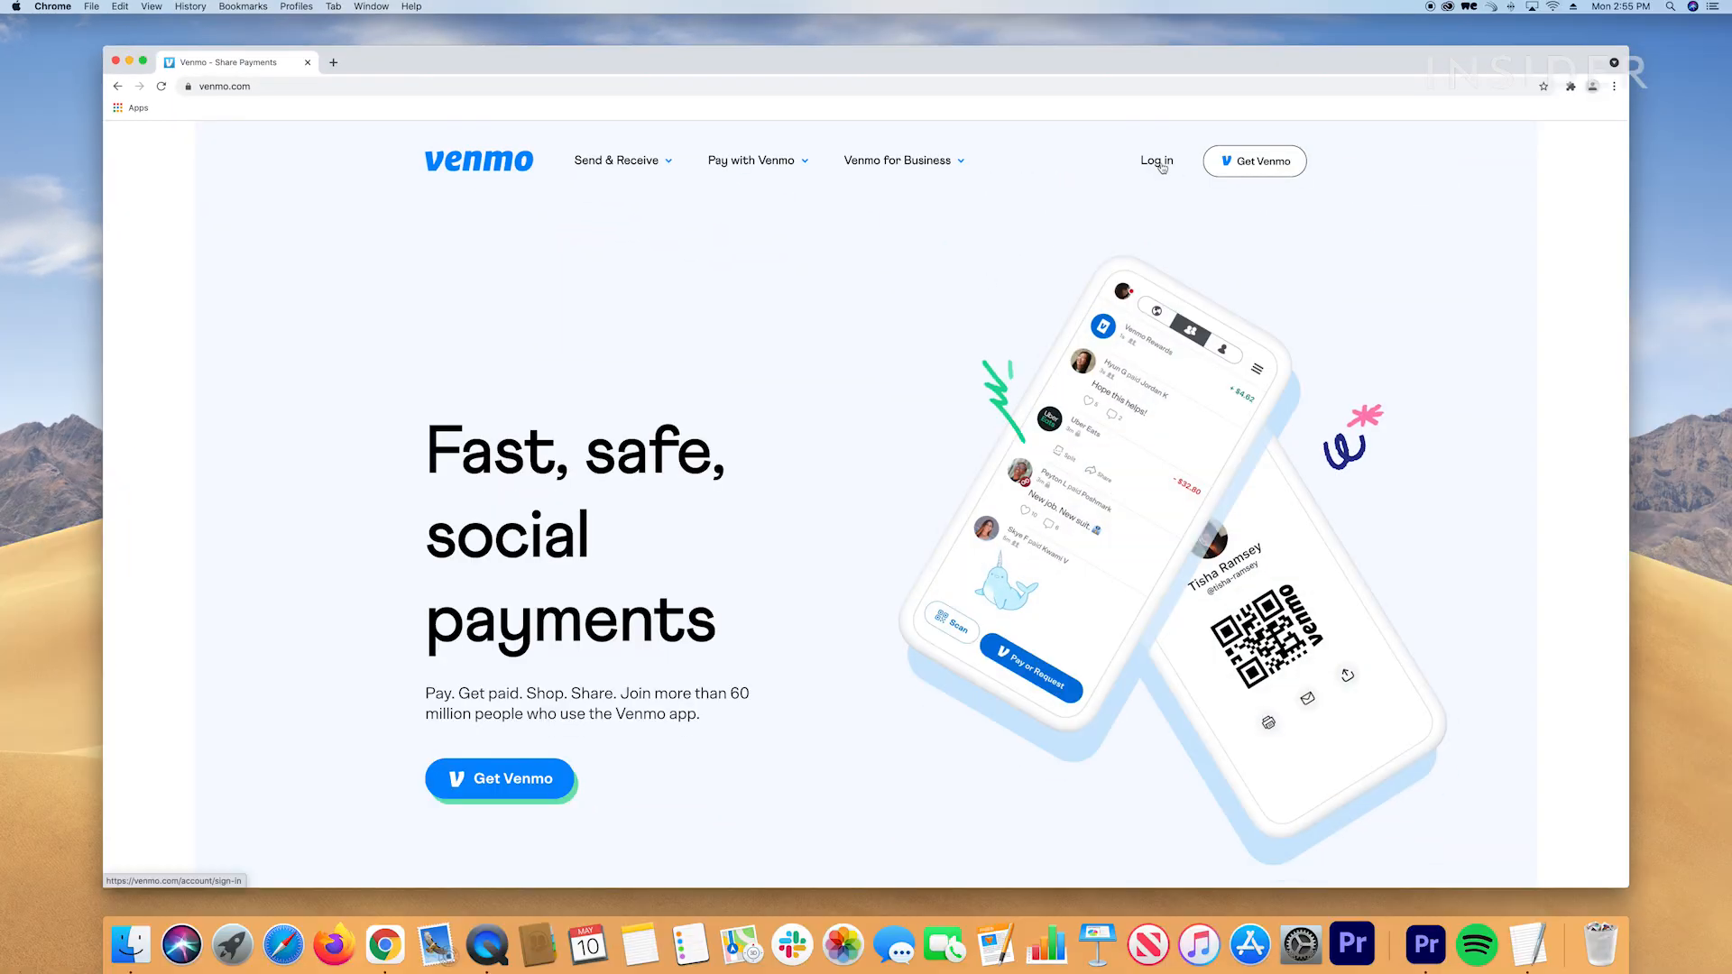
Sign in to the Venmo account and verify identity with the texted phone code.
{"action": "left_click", "coordinate": [1157, 161]}
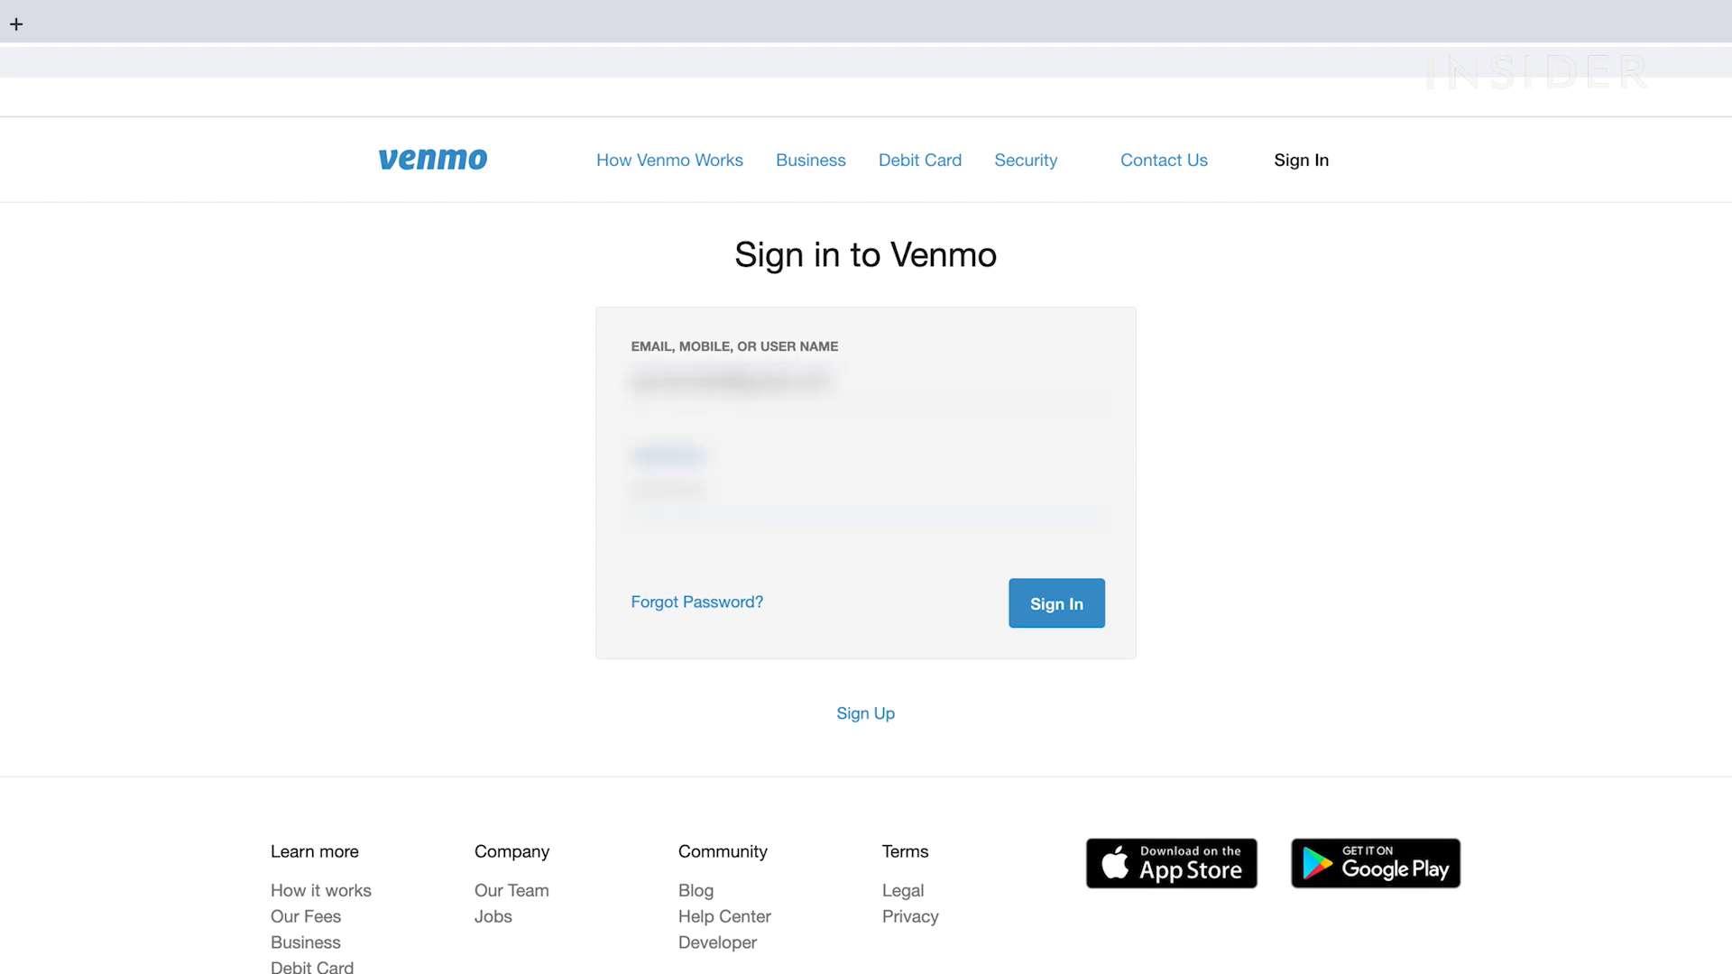
{"action": "left_click", "coordinate": [1058, 603]}
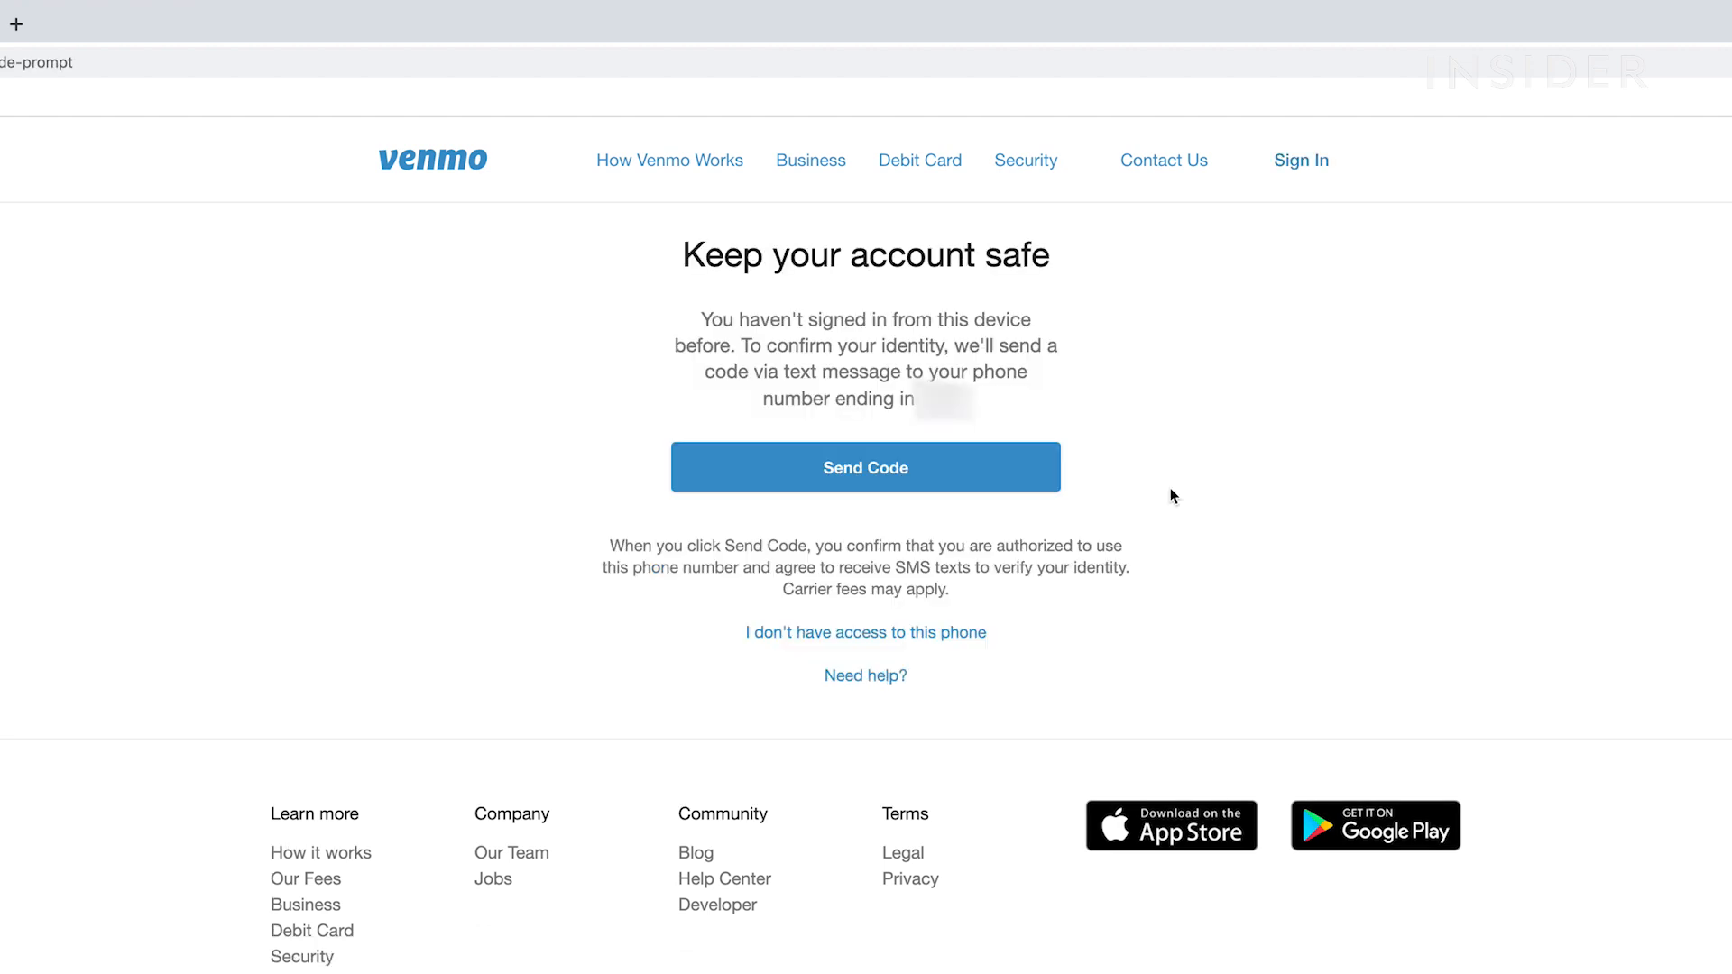
{"action": "left_click", "coordinate": [866, 466]}
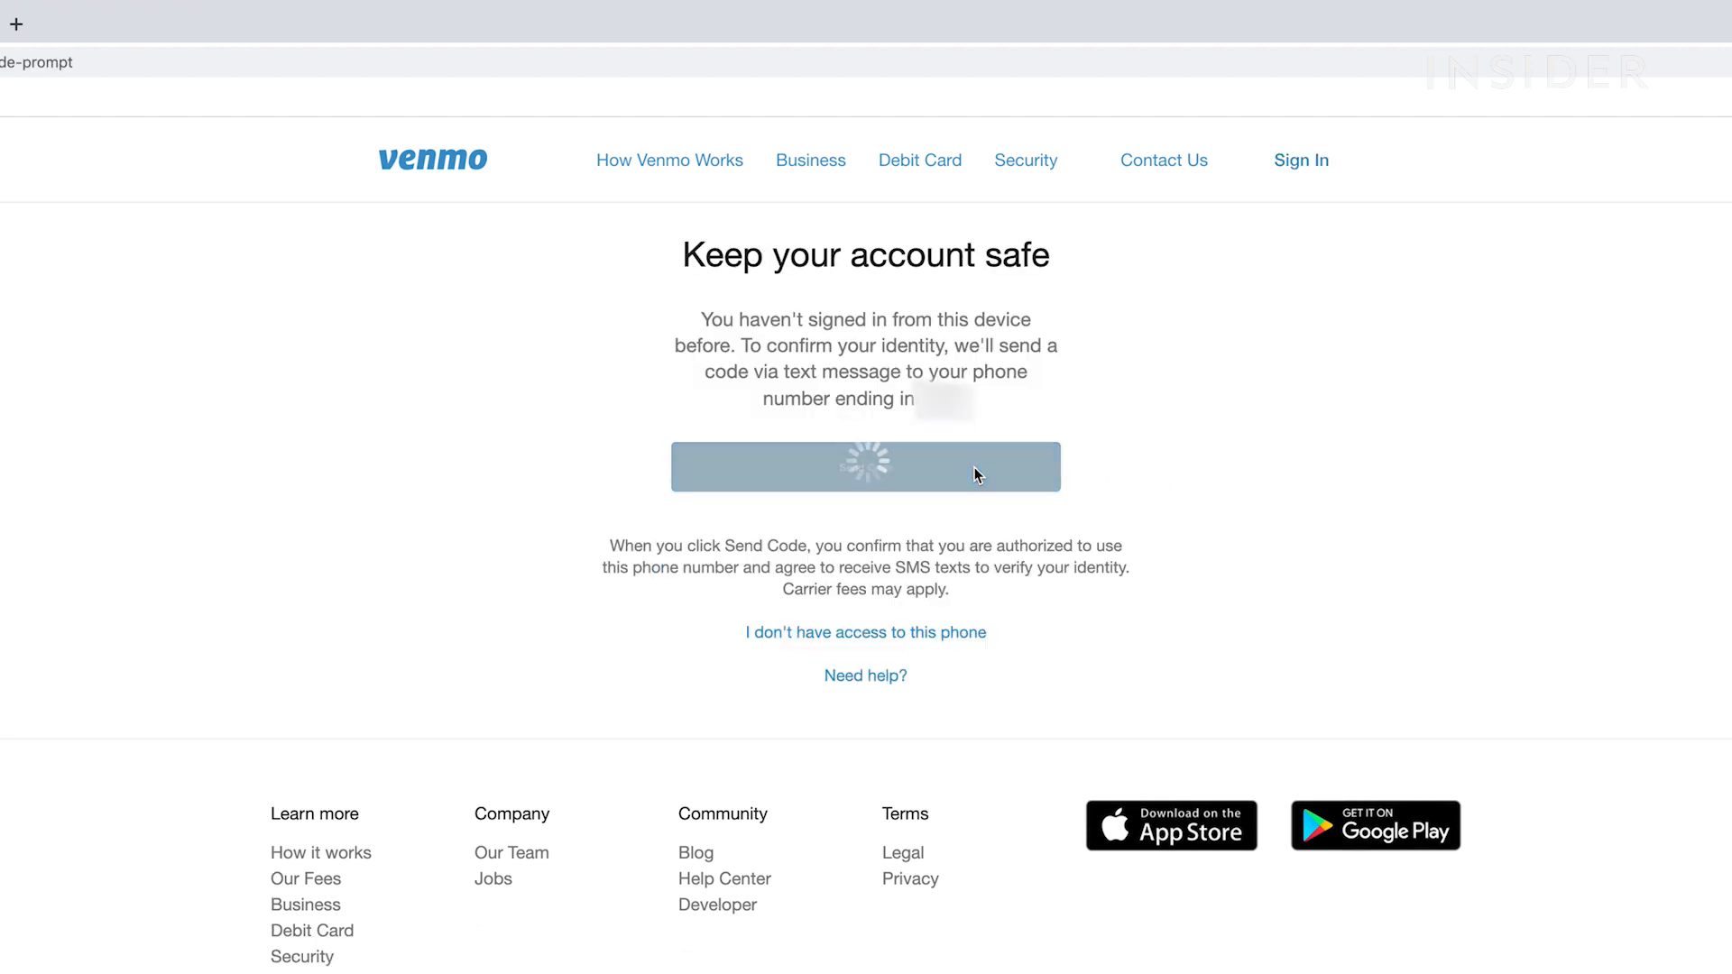
{"action": "left_click", "coordinate": [866, 465]}
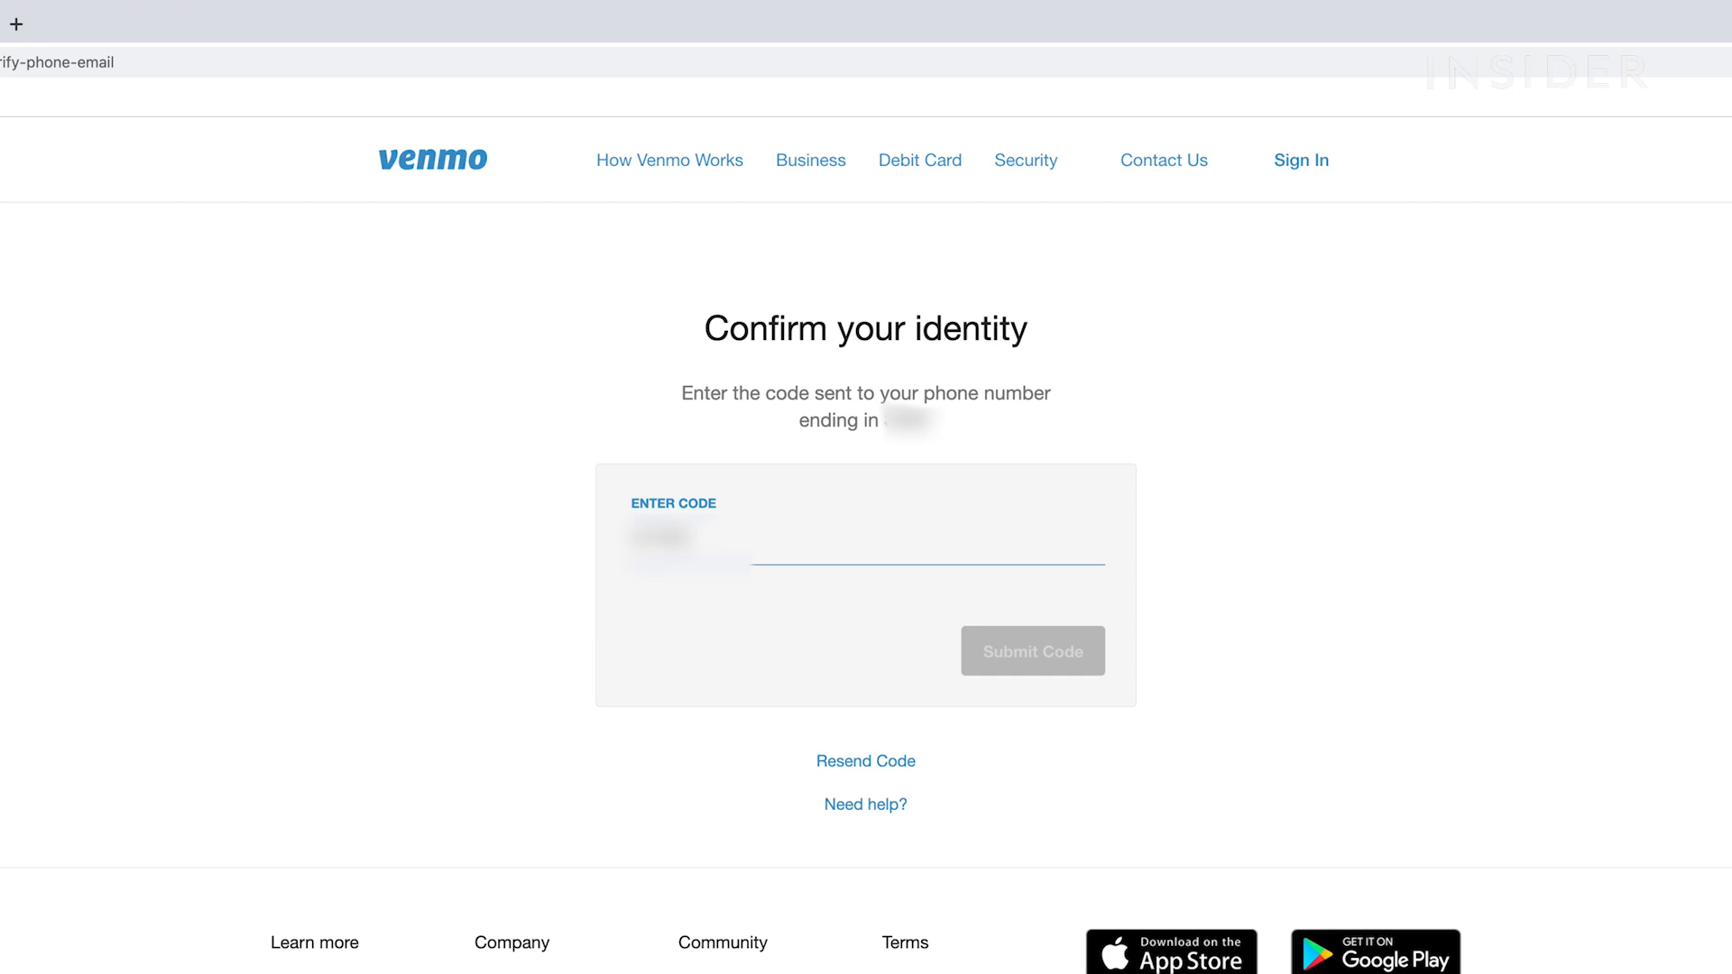
{"action": "left_click", "coordinate": [1032, 651]}
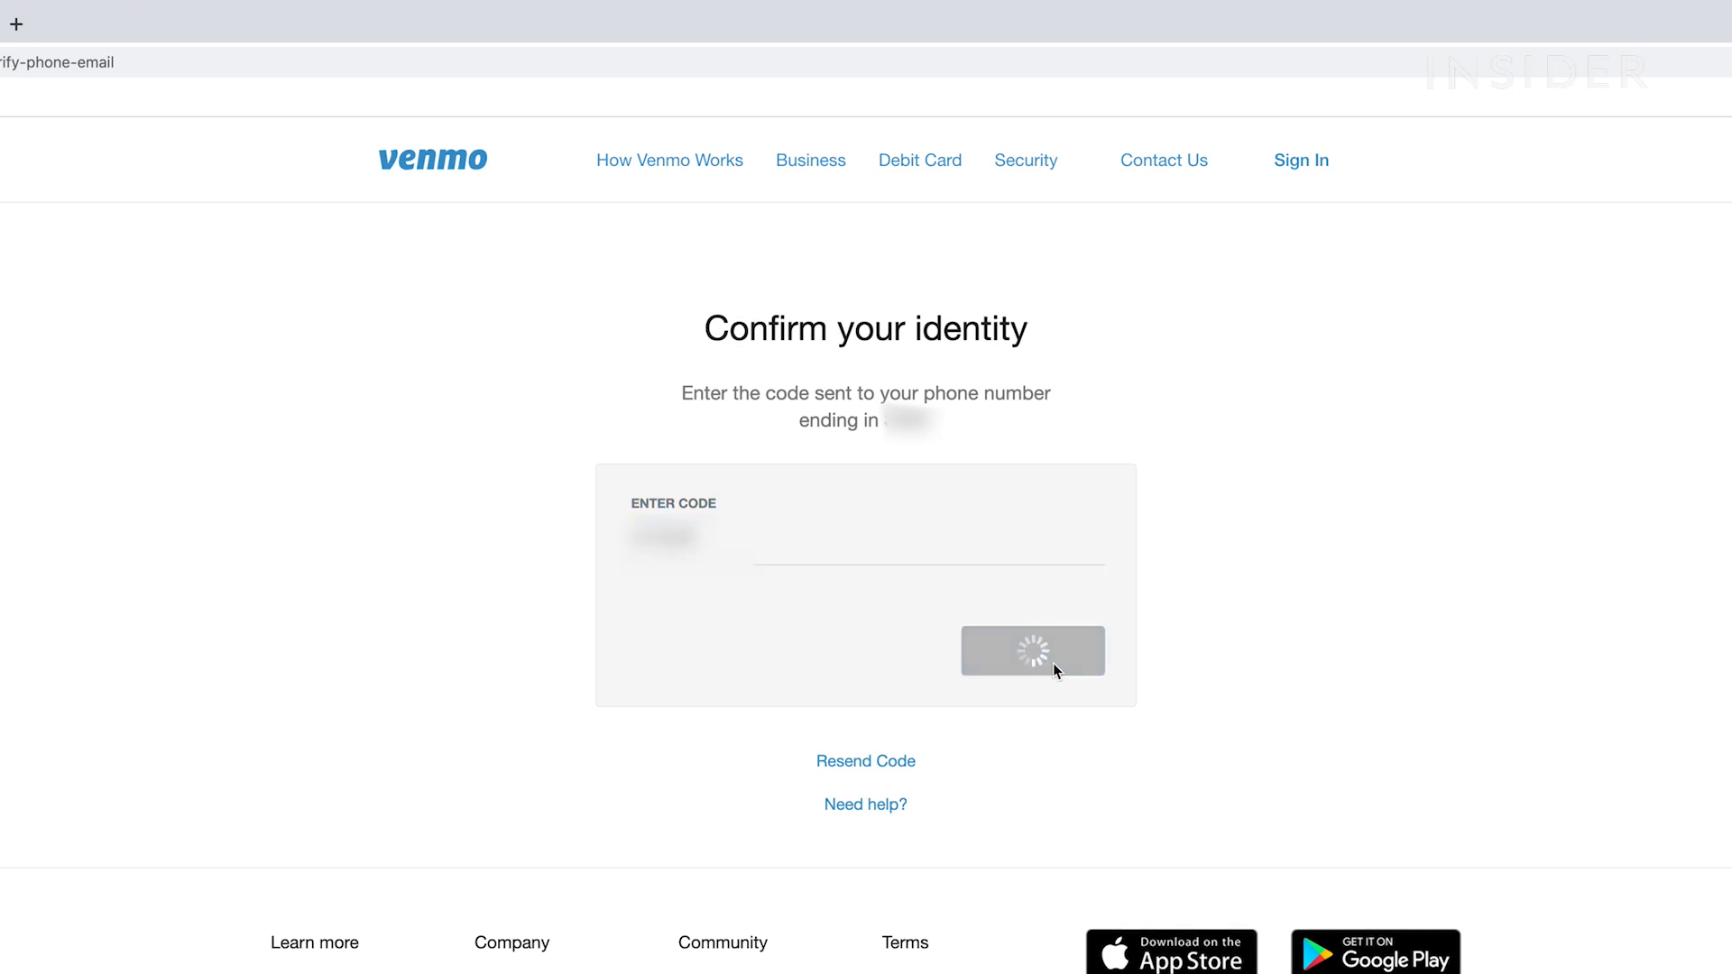
{"action": "left_click", "coordinate": [1032, 651]}
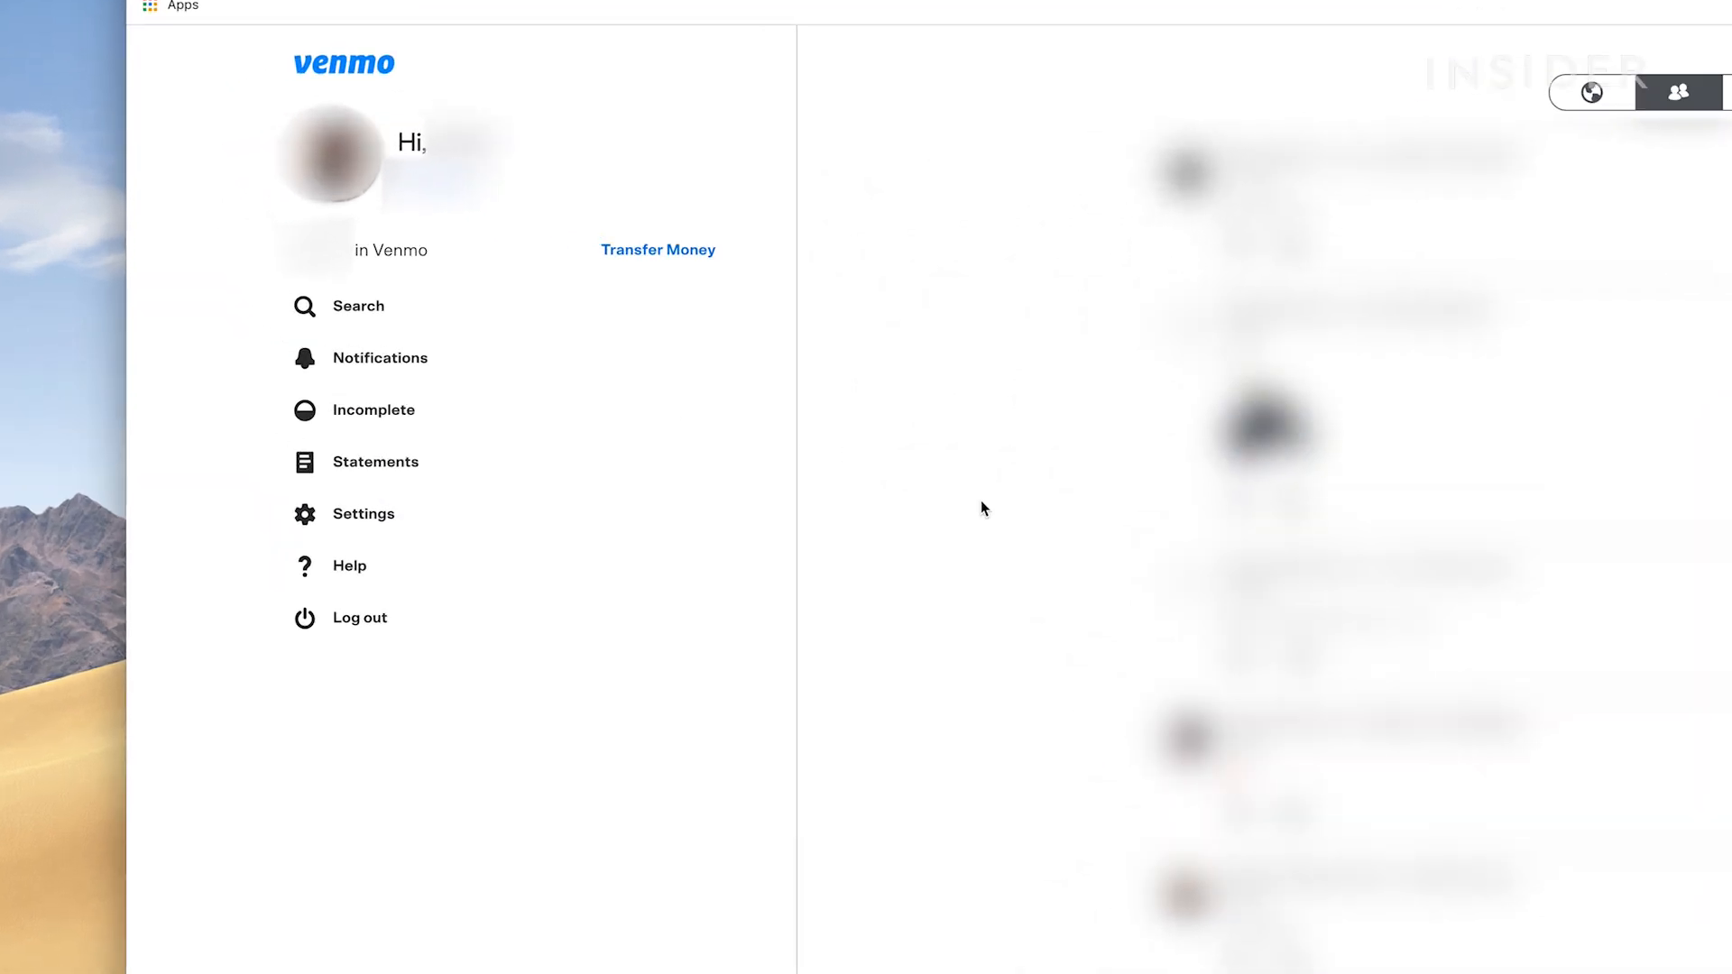
Go to Settings from the left account menu to reach the profile settings.
{"action": "left_click", "coordinate": [363, 514]}
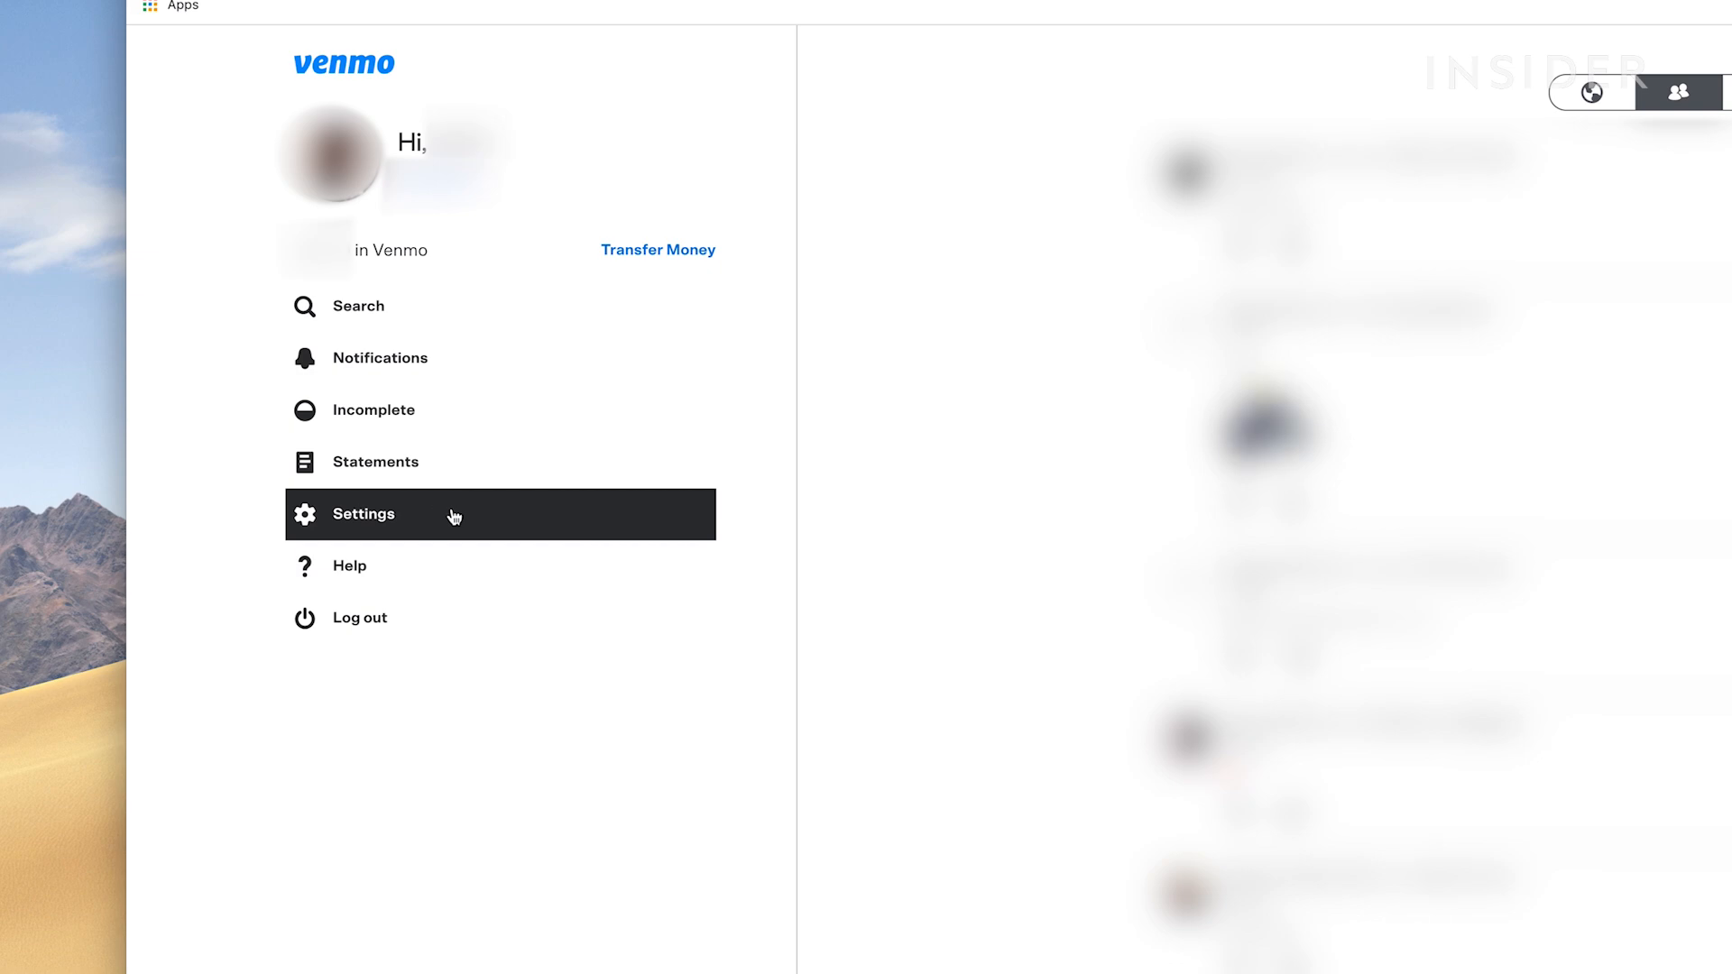
{"action": "left_click", "coordinate": [365, 514]}
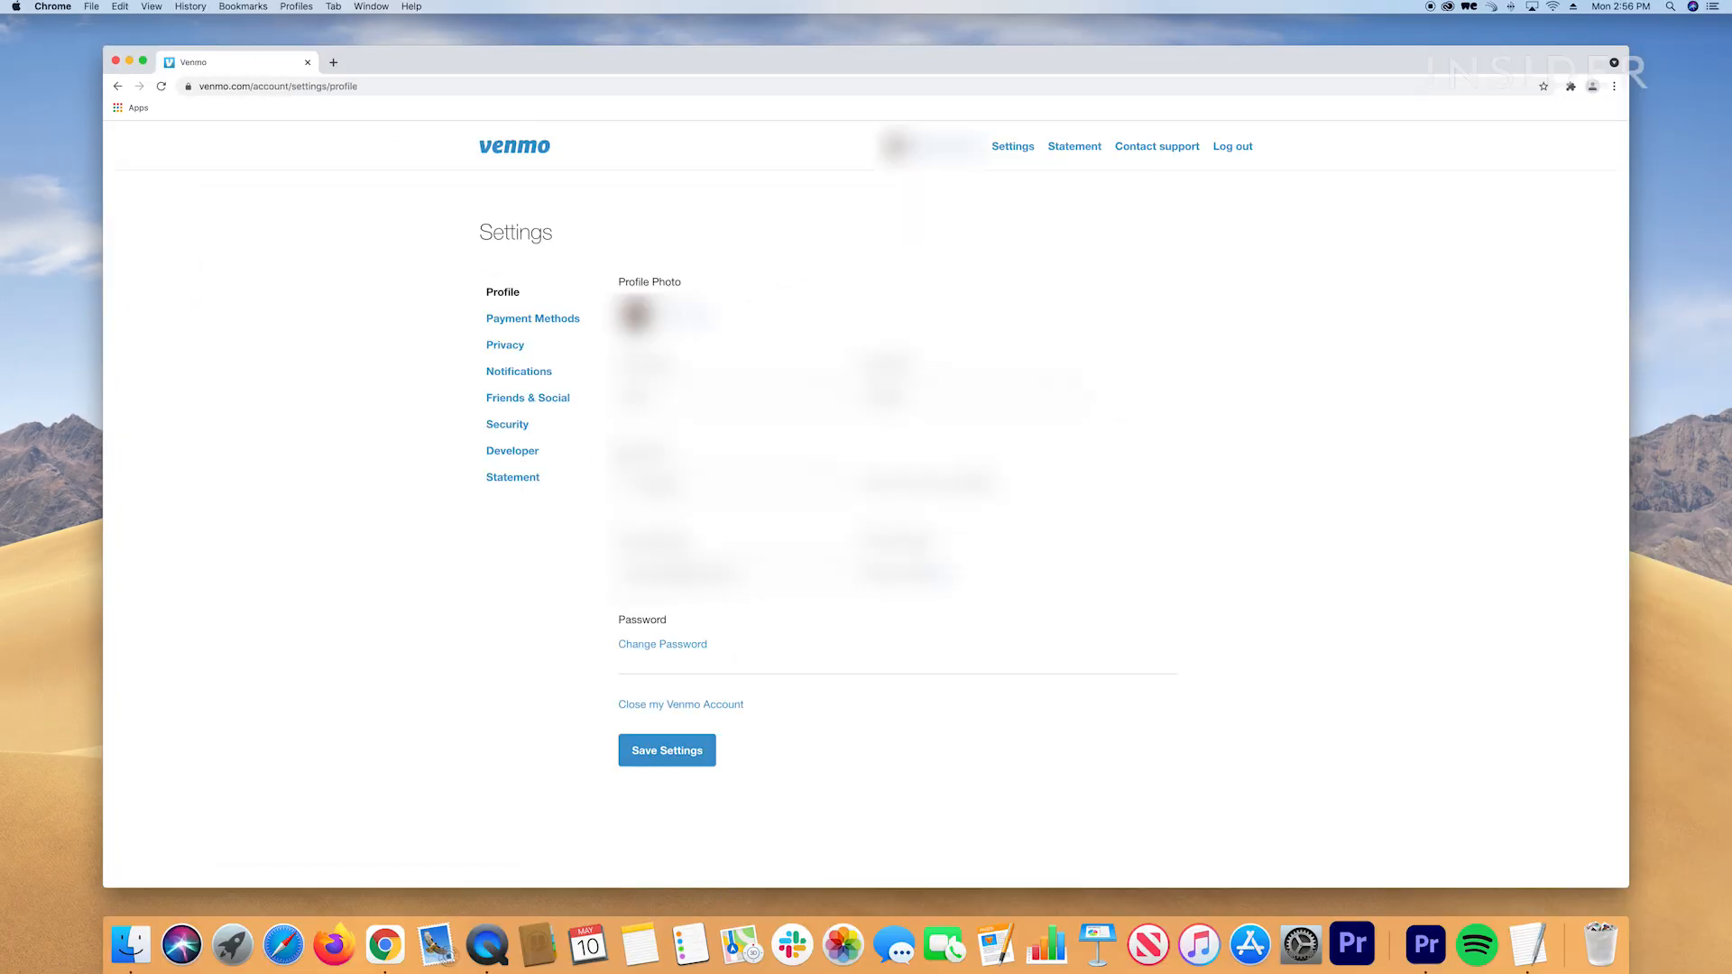
Choose 'Close my Venmo Account' at the bottom of the Settings page.
{"action": "scroll", "scroll_direction": "down", "scroll_amount": 3}
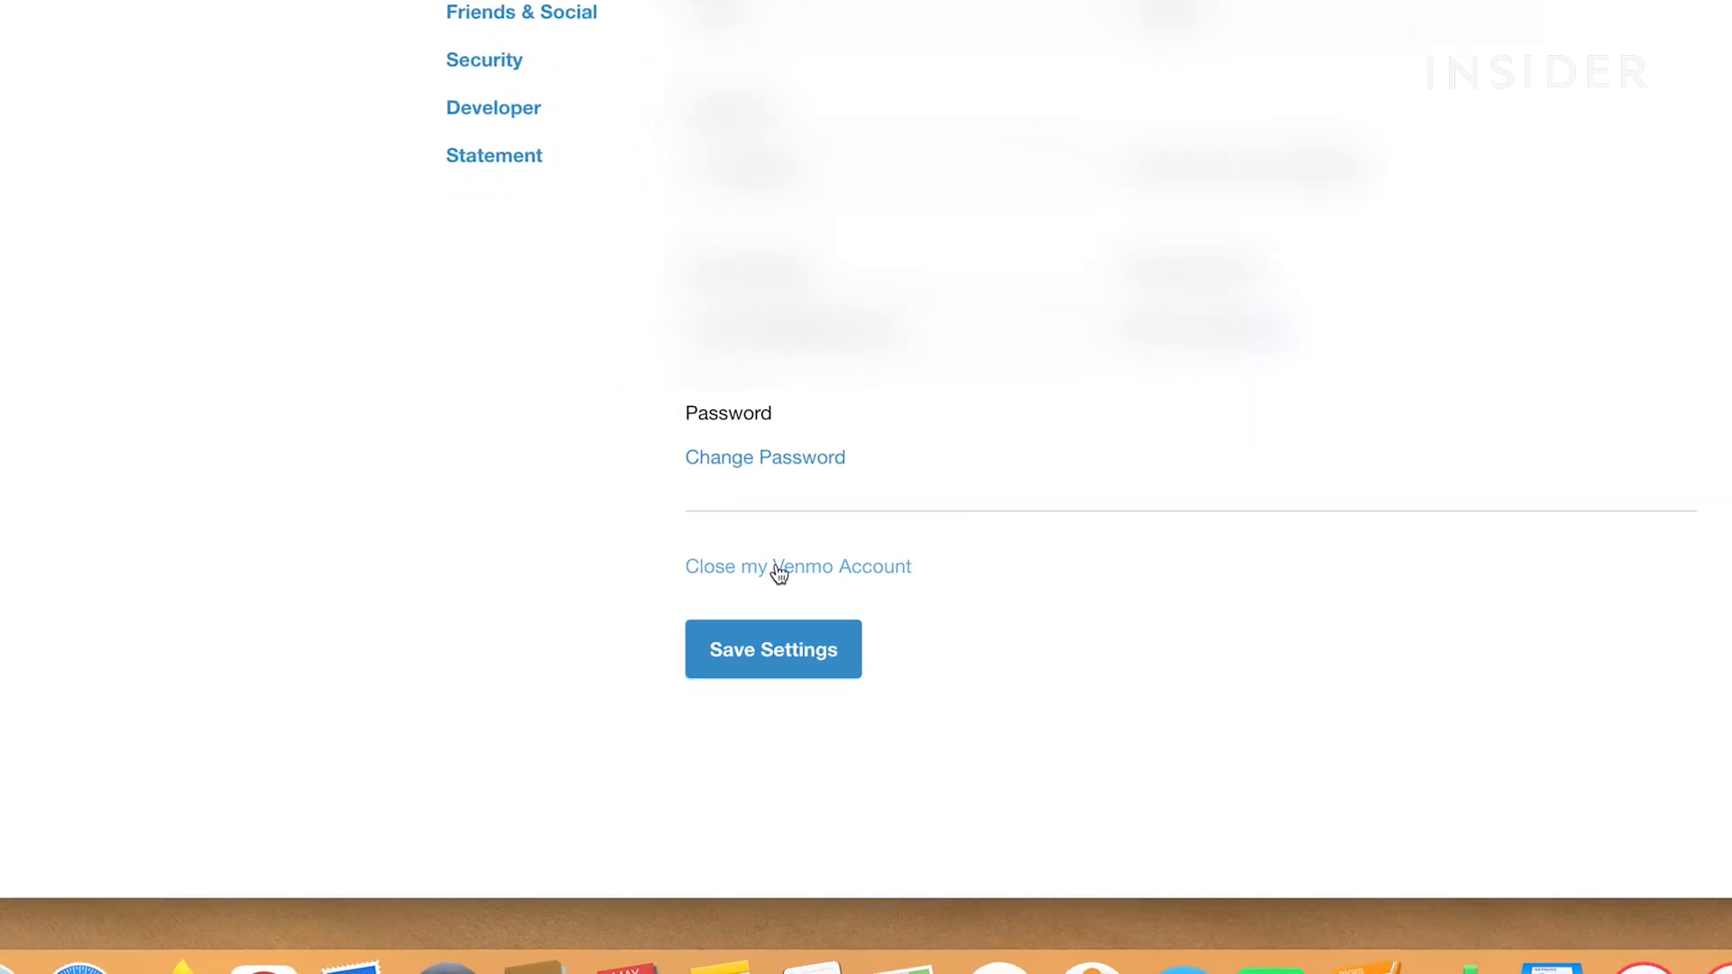
{"action": "left_click", "coordinate": [781, 566]}
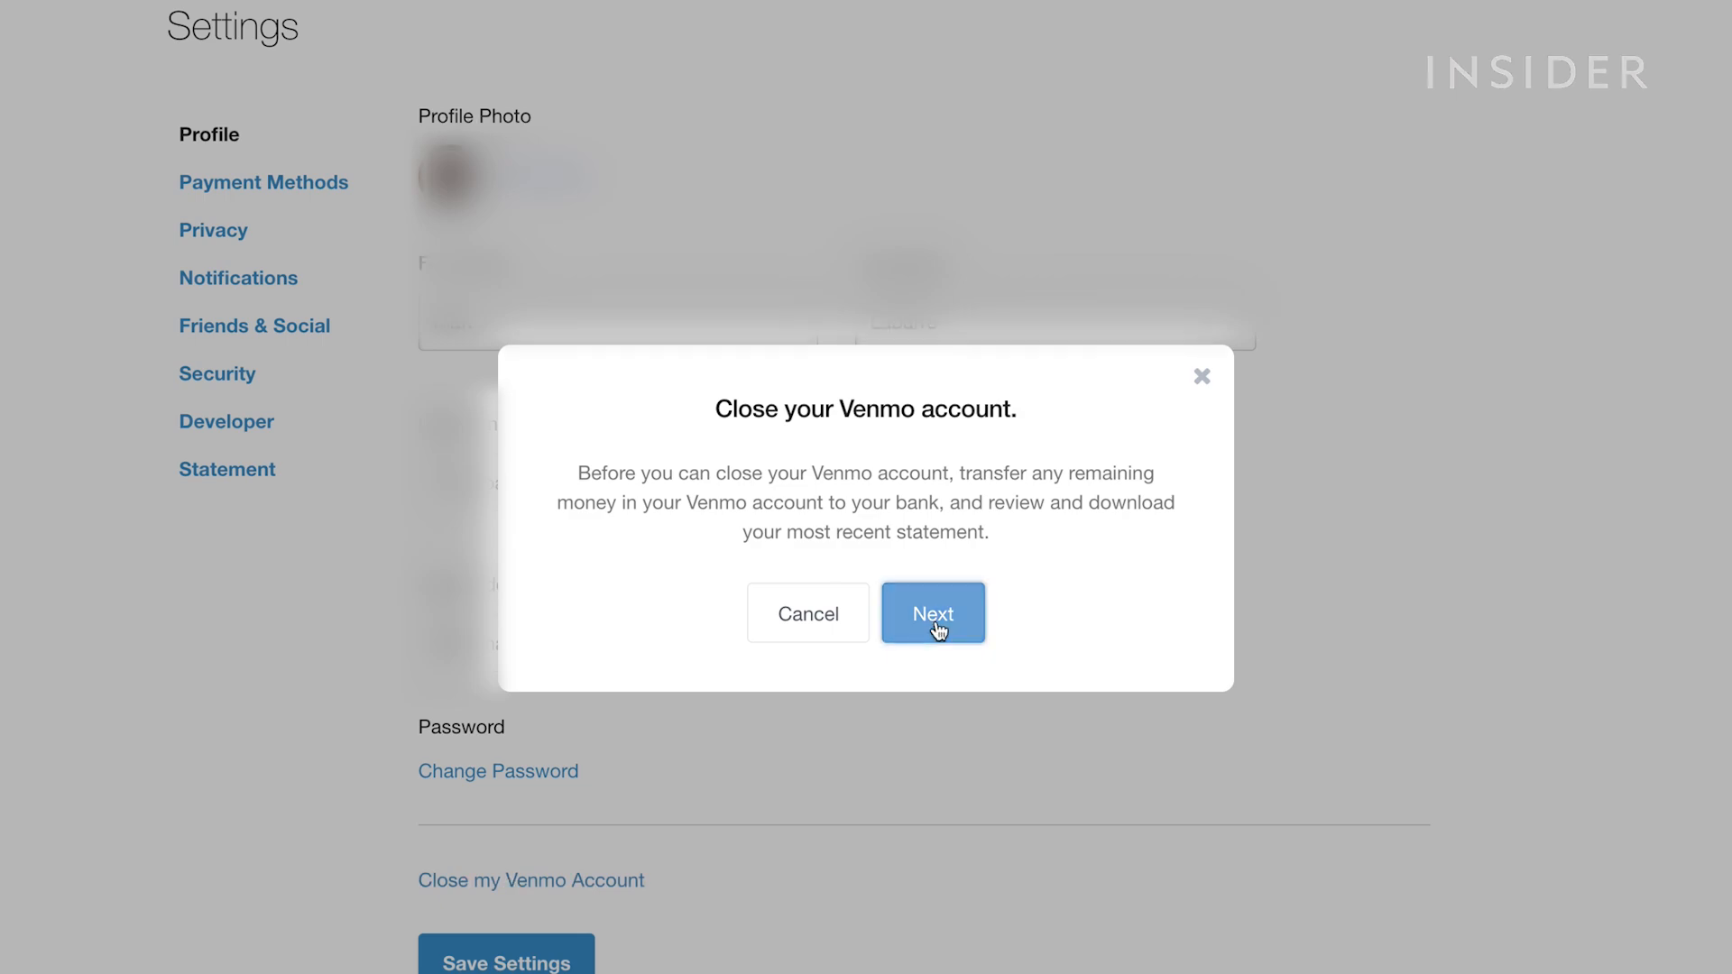
Continue with Next to the final confirmation showing the Close Account button.
{"action": "left_click", "coordinate": [933, 614]}
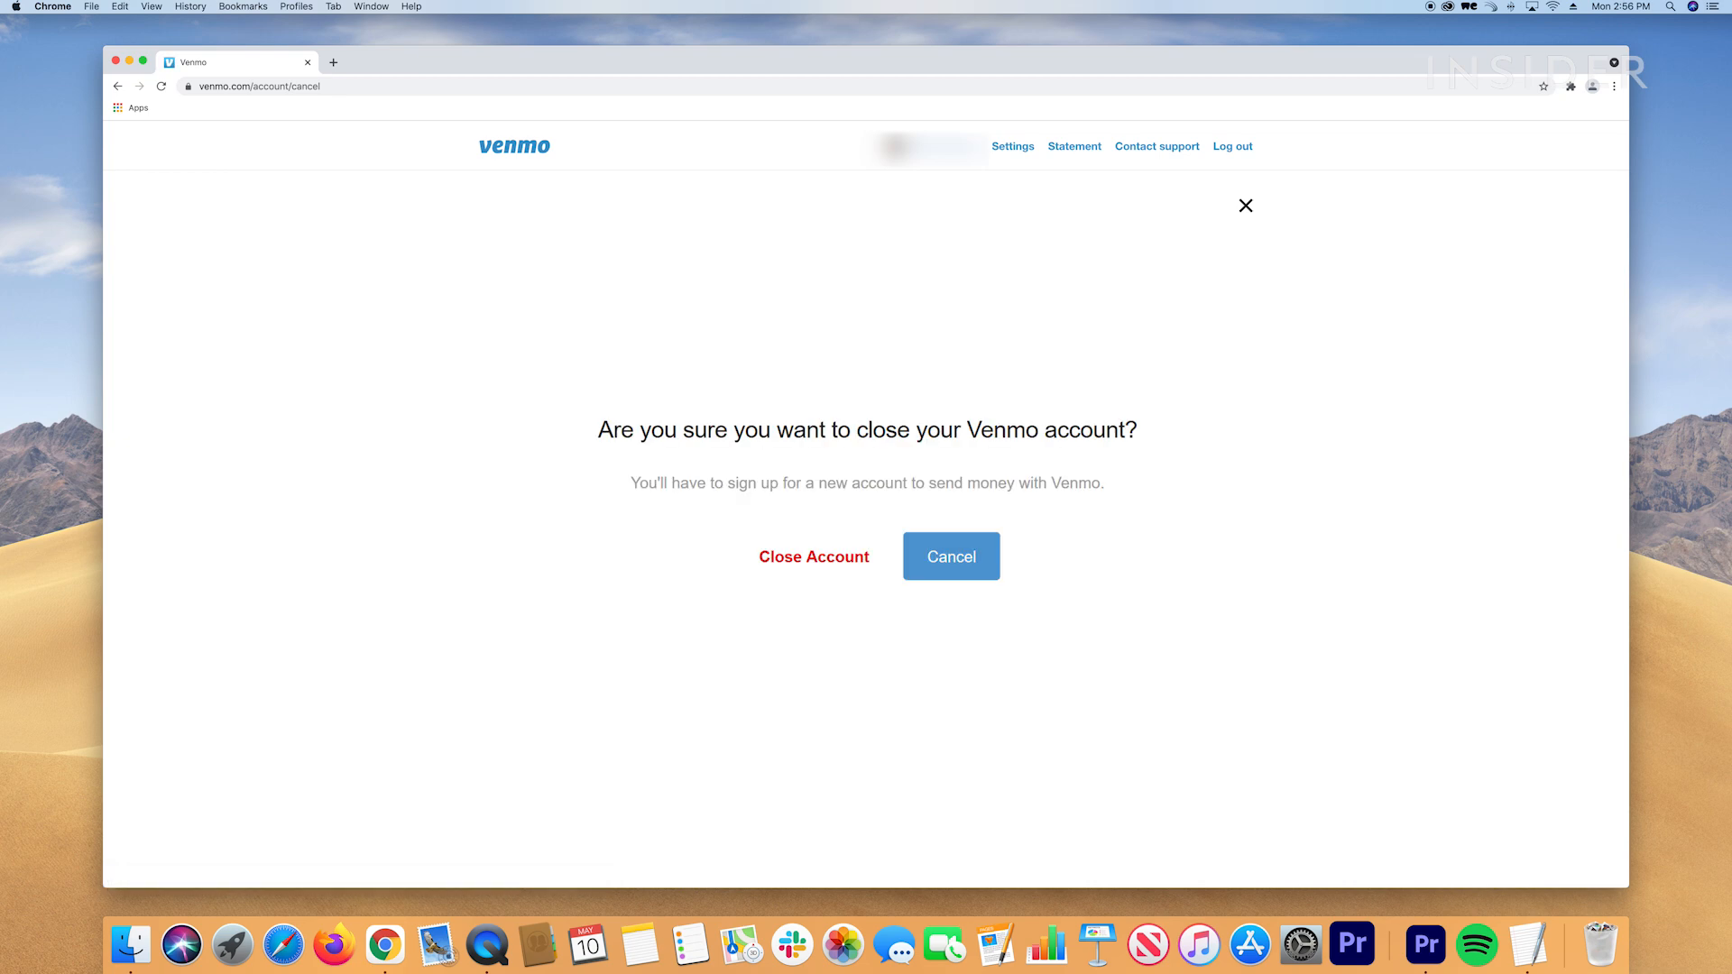
{"action": "left_click", "coordinate": [814, 556]}
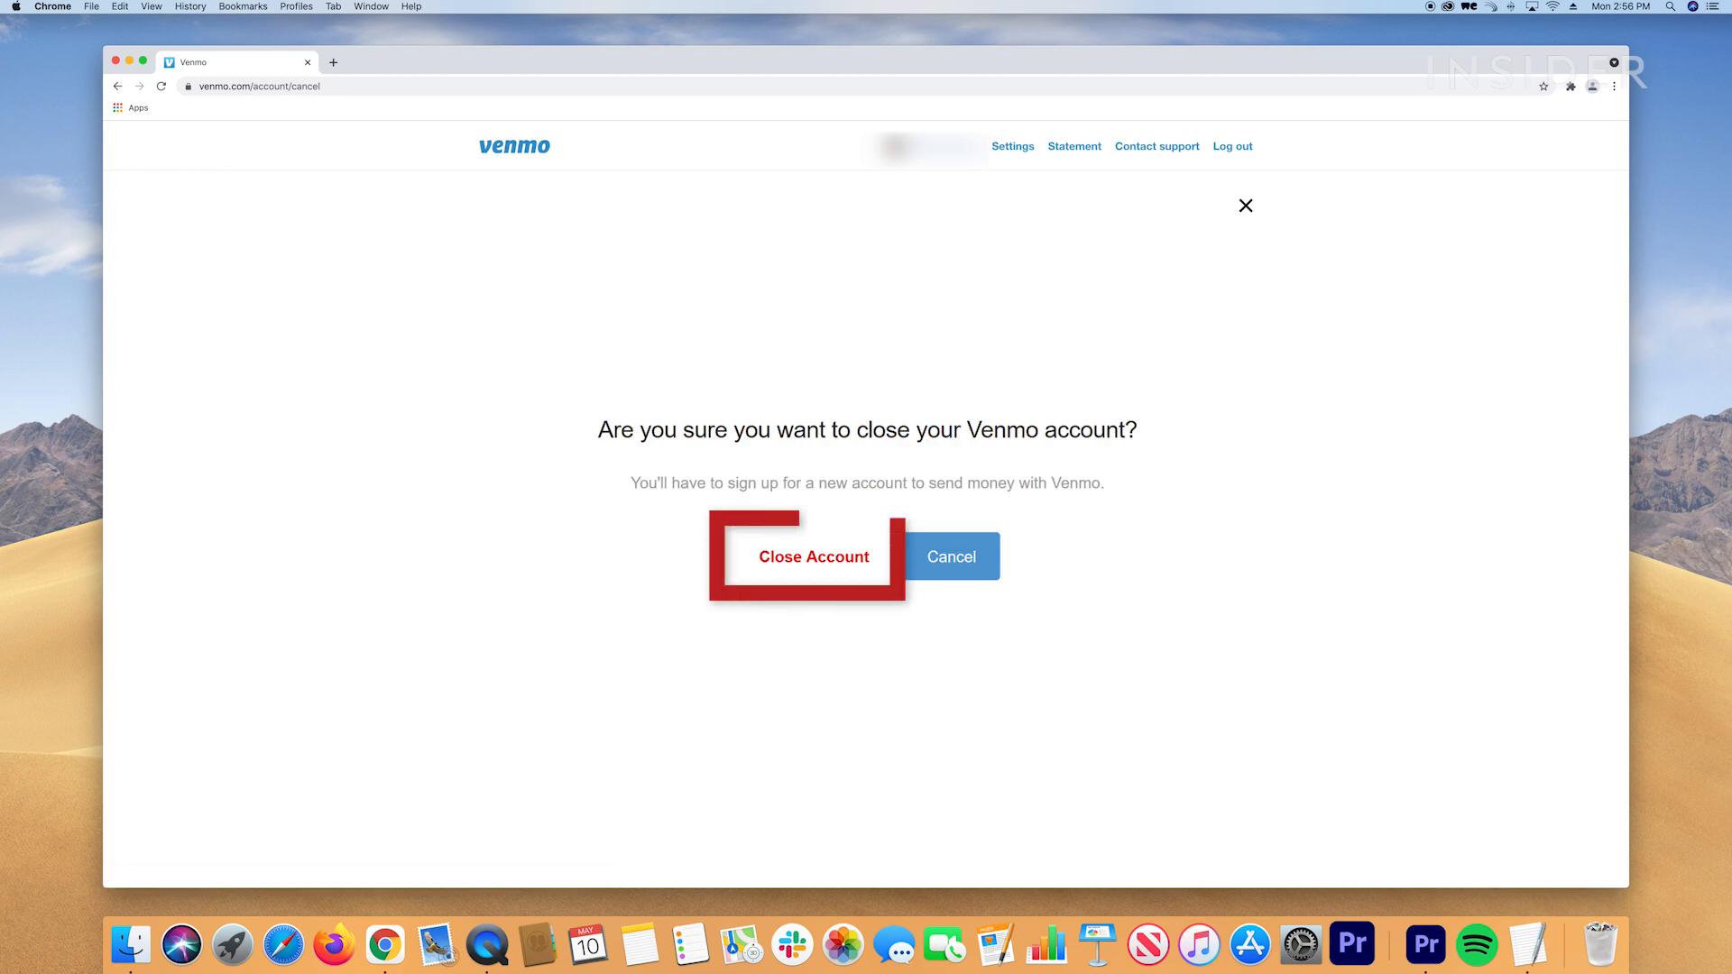